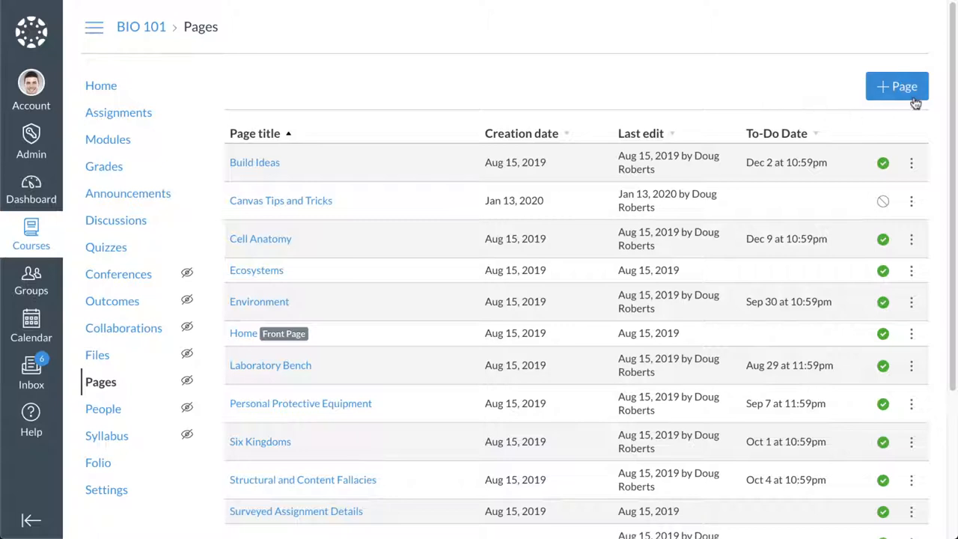
Create a new BIO 101 page and enter the partial title 'Intro to Biol'
left_click(896, 86)
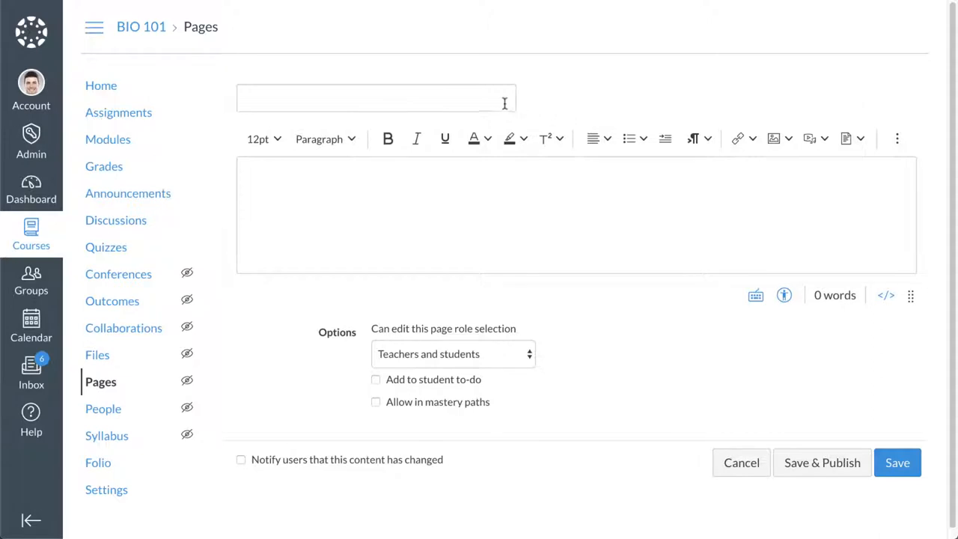
type("Intro to Biol")
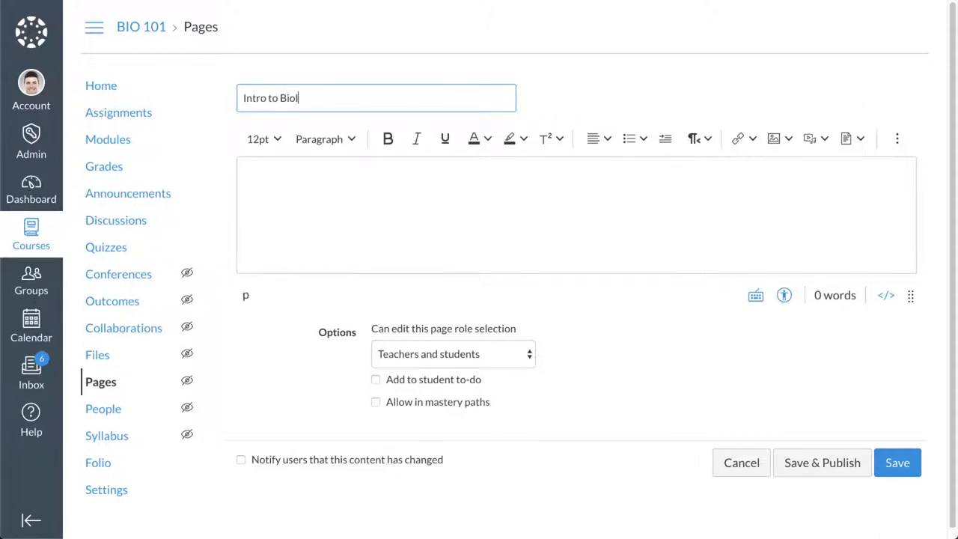
Complete the 'Intro to Biology' title and enter 'Intro to Biology' as the body's first line
left_click(575, 215)
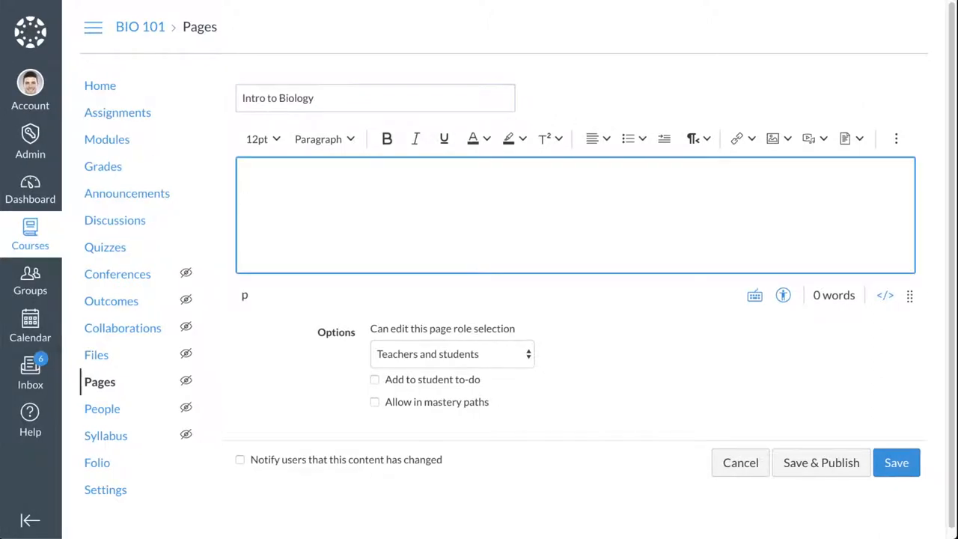
type("Intro to Bio")
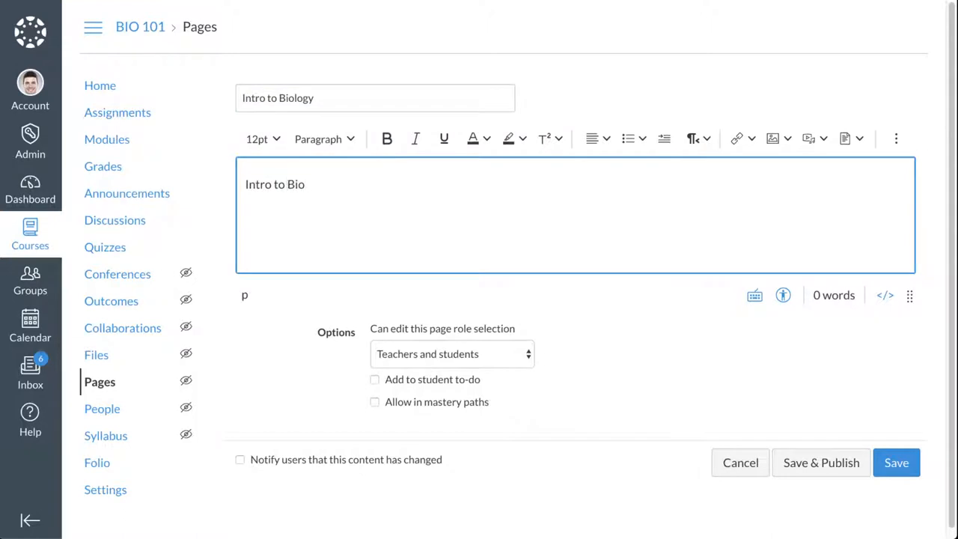
type("logy")
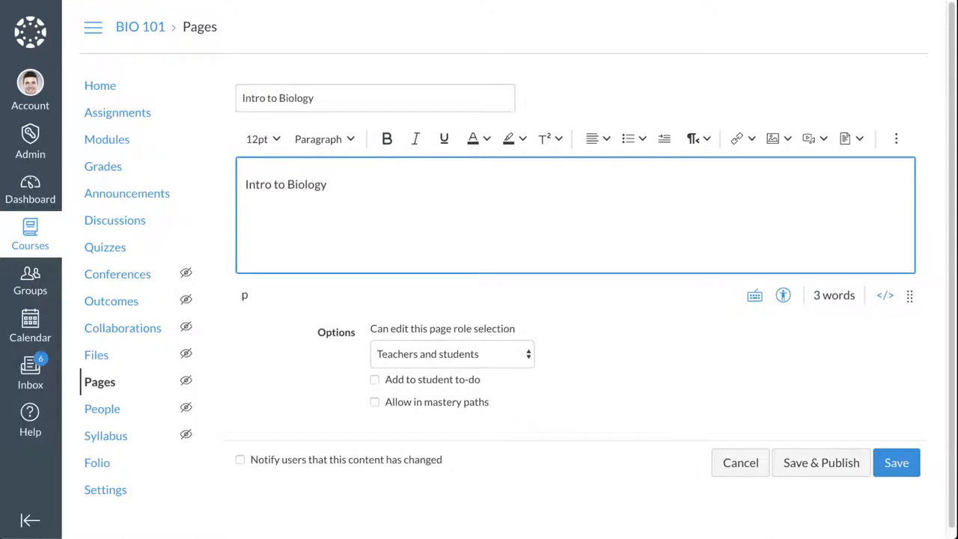
mouse_move(563, 169)
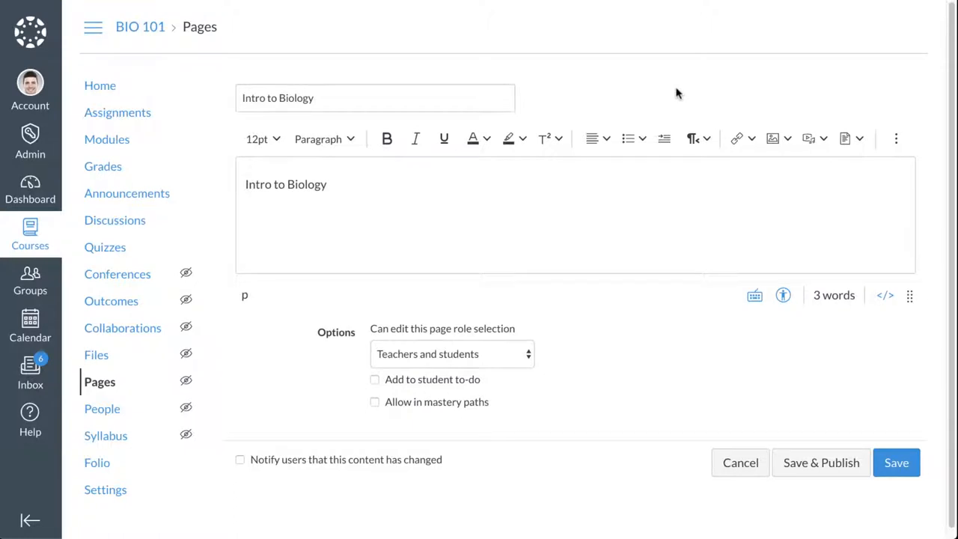
mouse_move(703, 101)
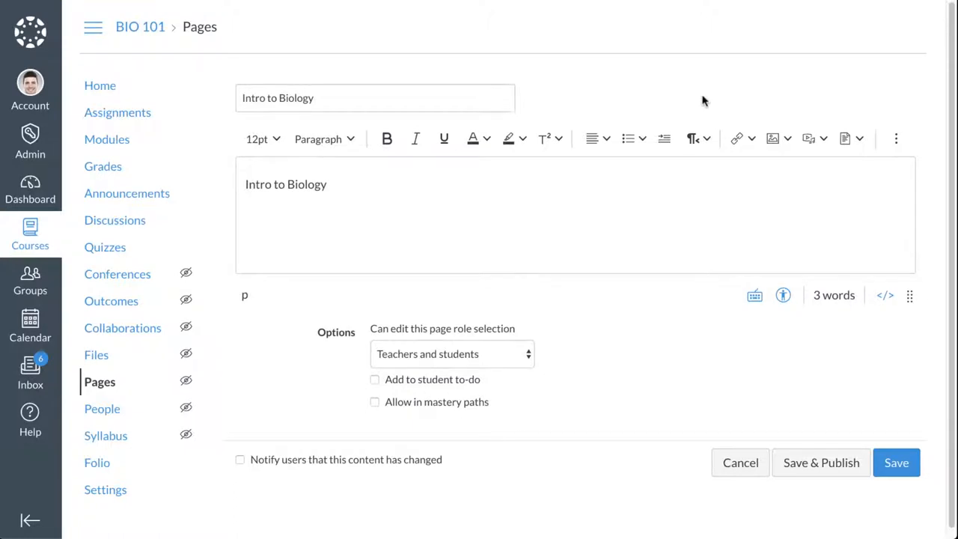
Show the editor toolbar's Links and Images insertion options
left_click(750, 139)
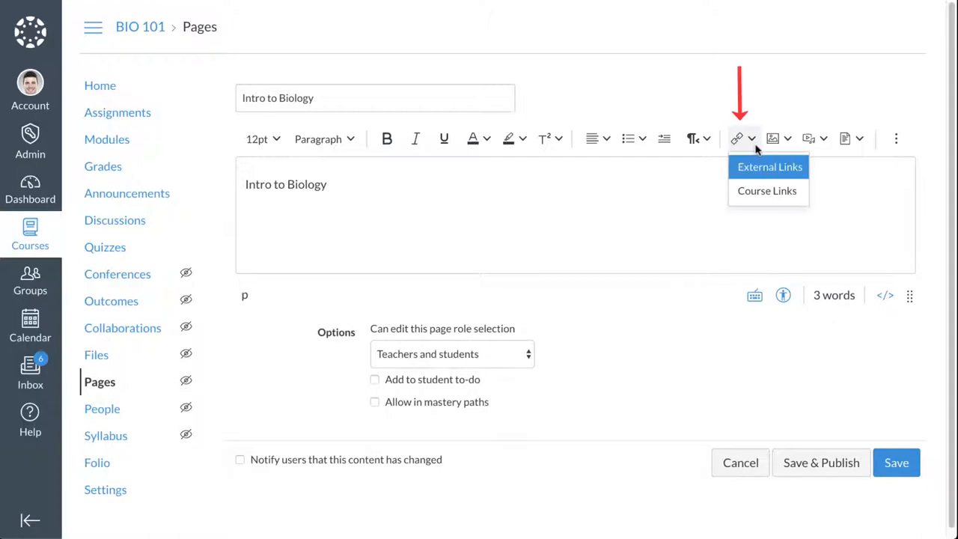
left_click(773, 139)
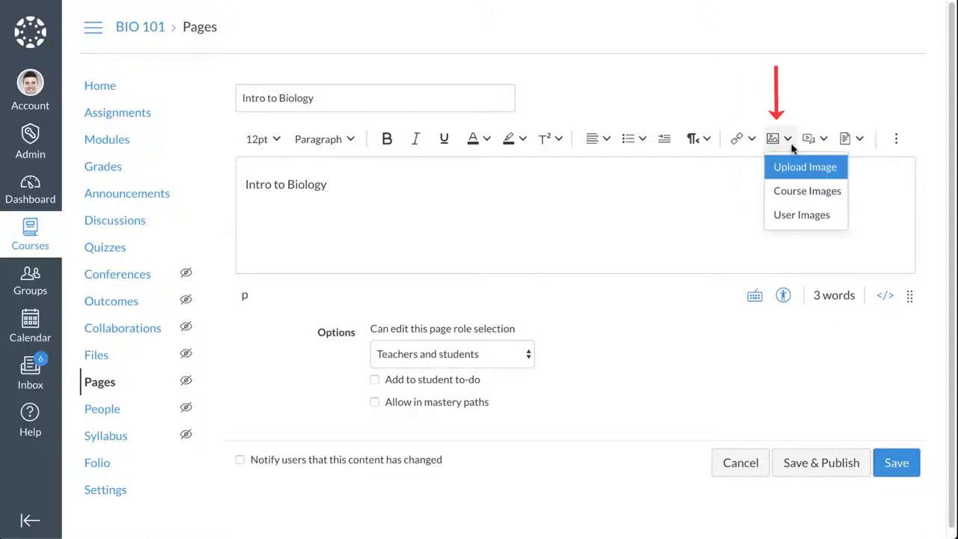
mouse_move(821, 146)
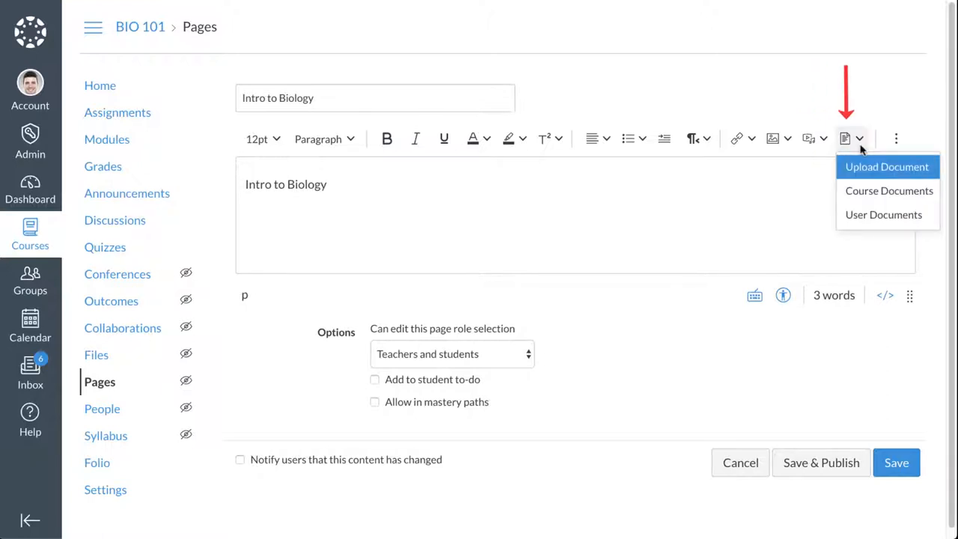
mouse_move(889, 190)
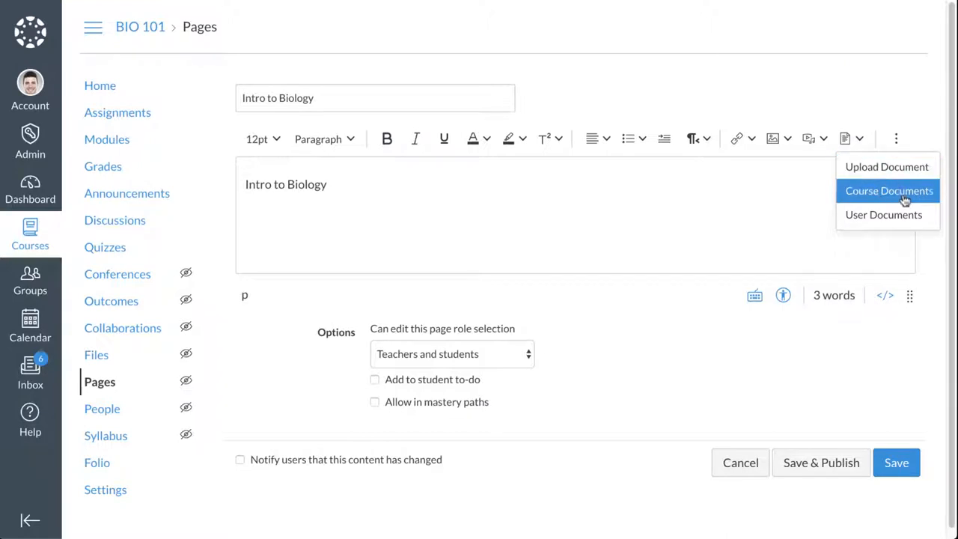
List Course Files in the Add sidebar, filtered to Documents and sorted by Date Added
left_click(888, 190)
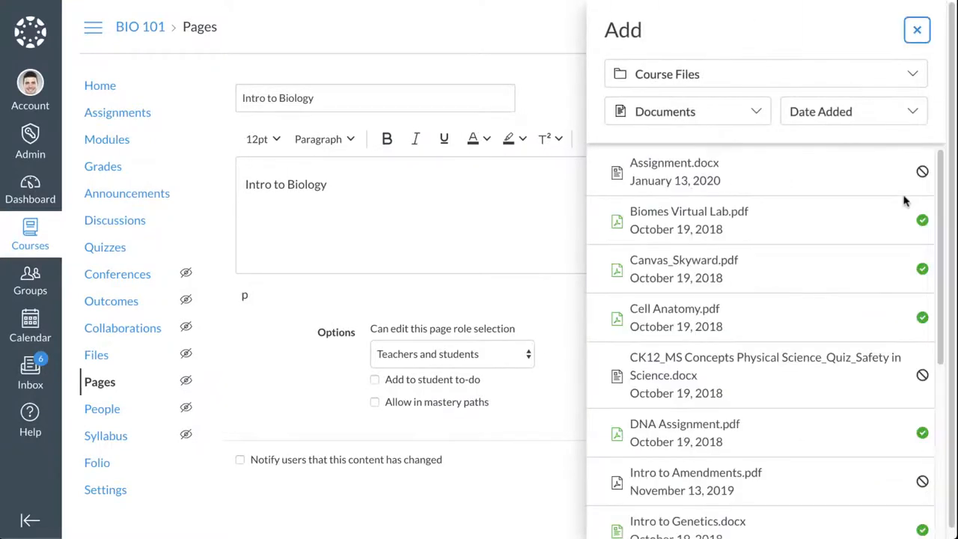
left_click(917, 30)
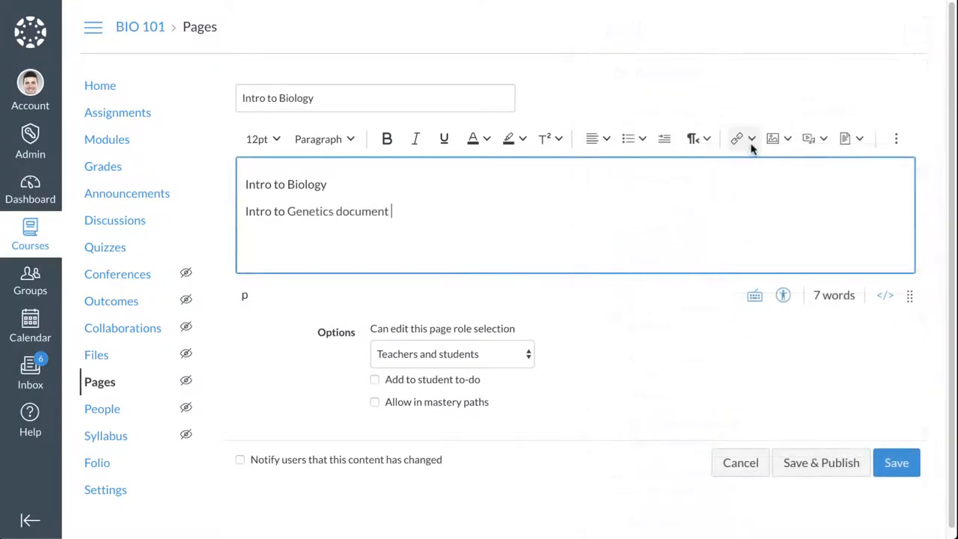
left_click(751, 138)
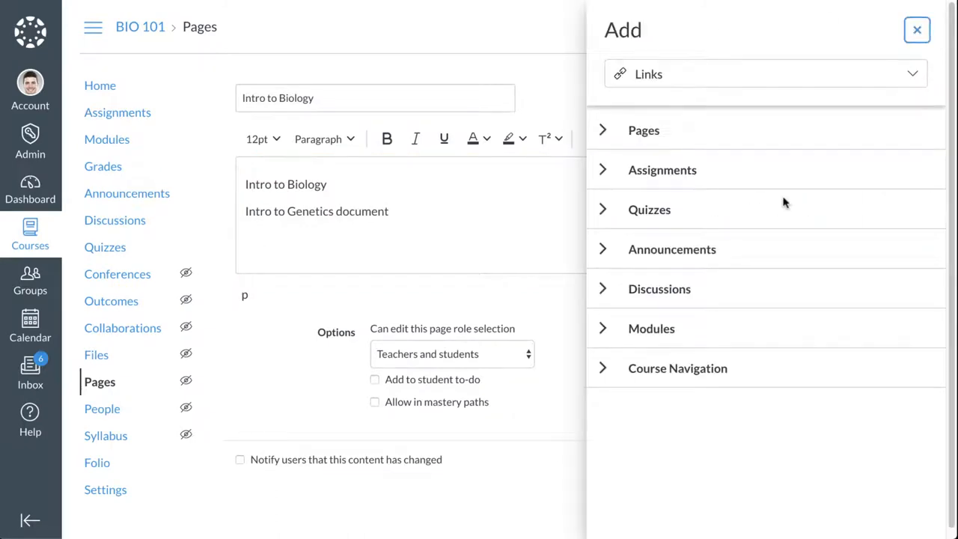
mouse_move(922, 95)
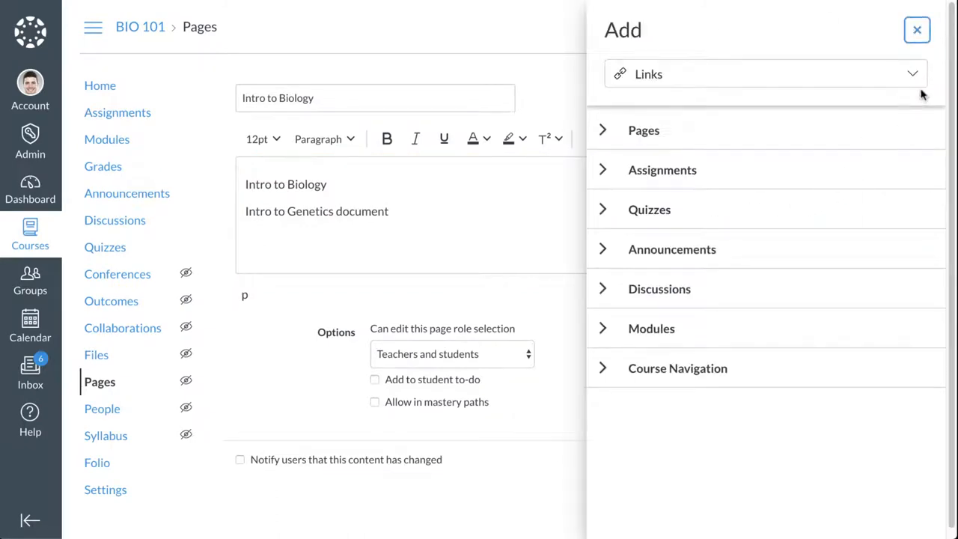
left_click(764, 73)
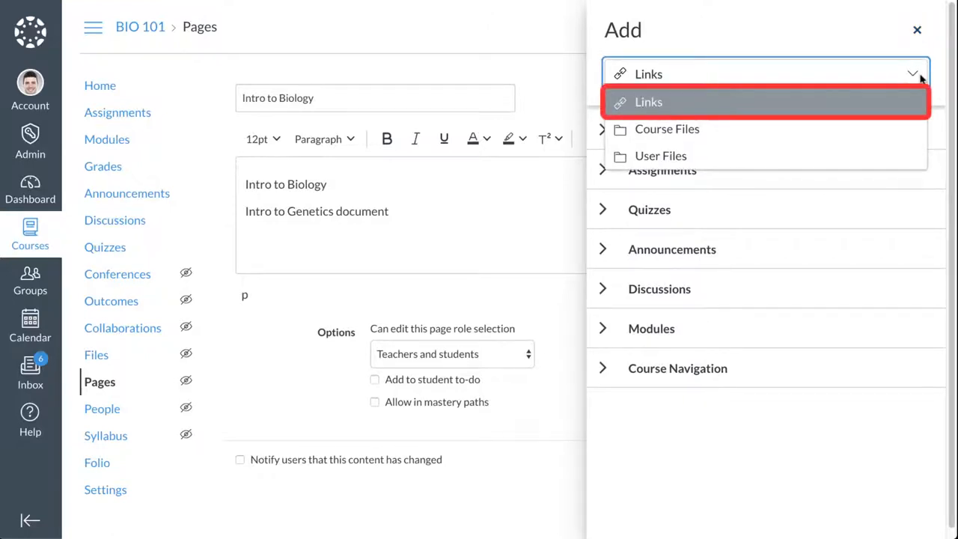
mouse_move(660, 156)
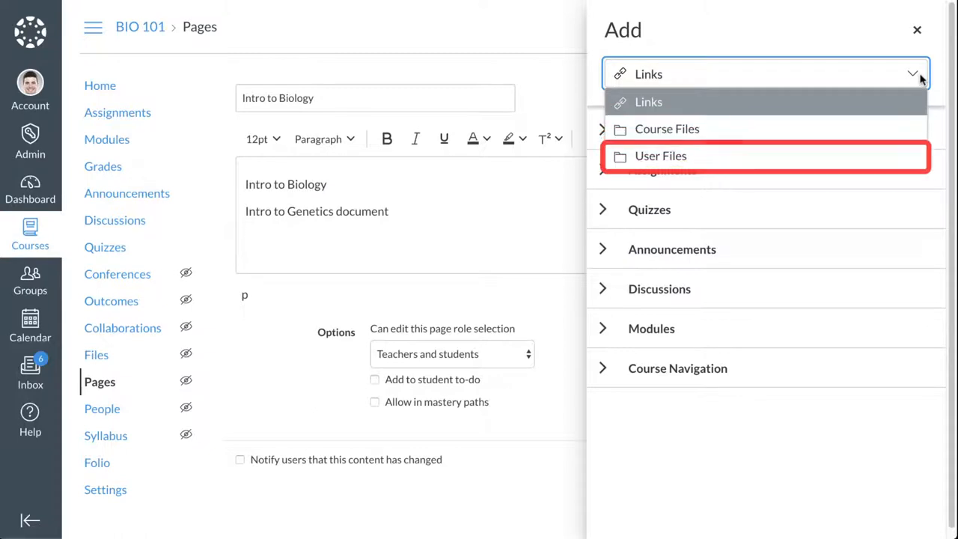
mouse_move(818, 129)
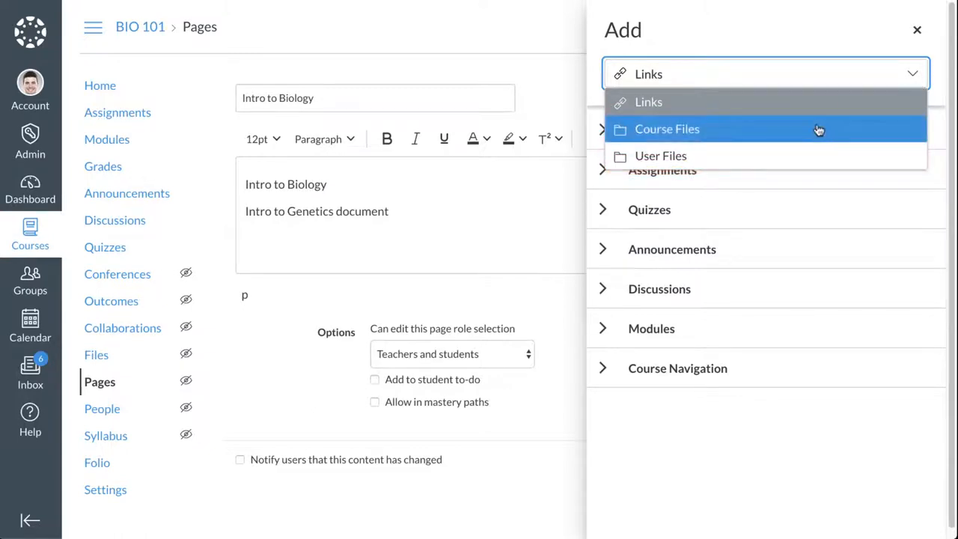
left_click(667, 129)
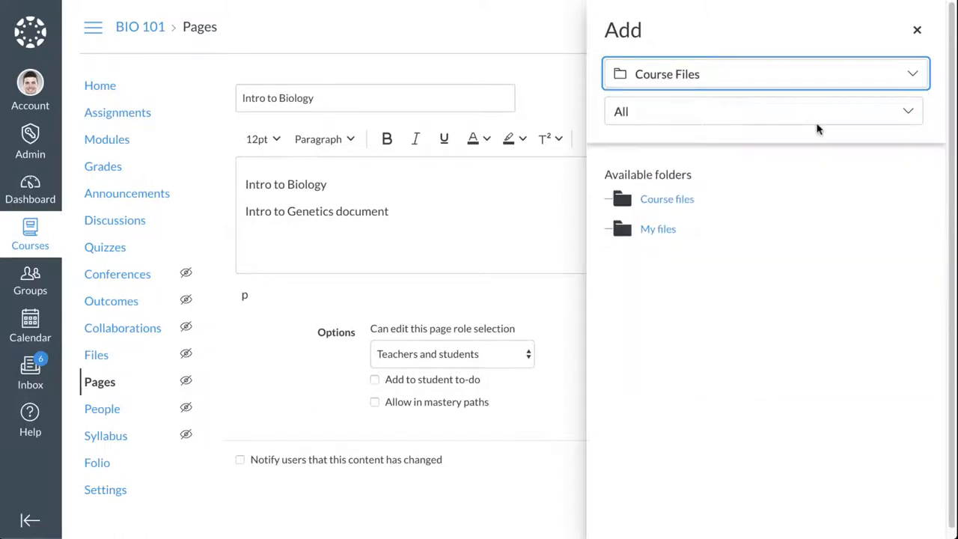
left_click(763, 111)
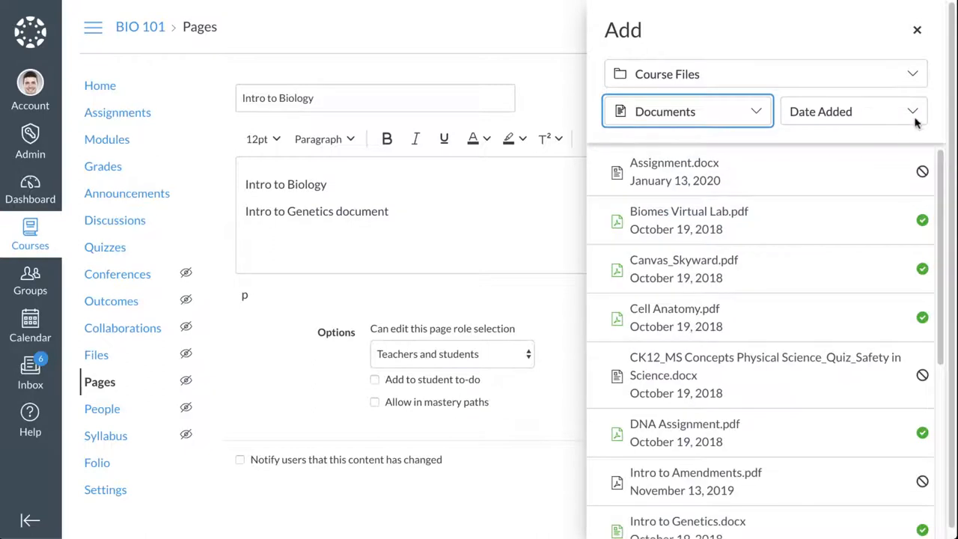
left_click(852, 111)
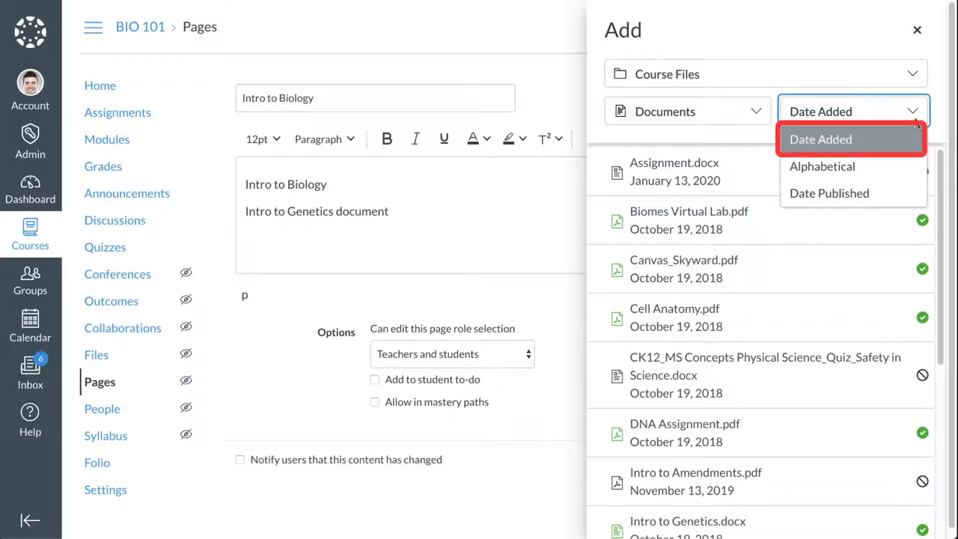
mouse_move(821, 166)
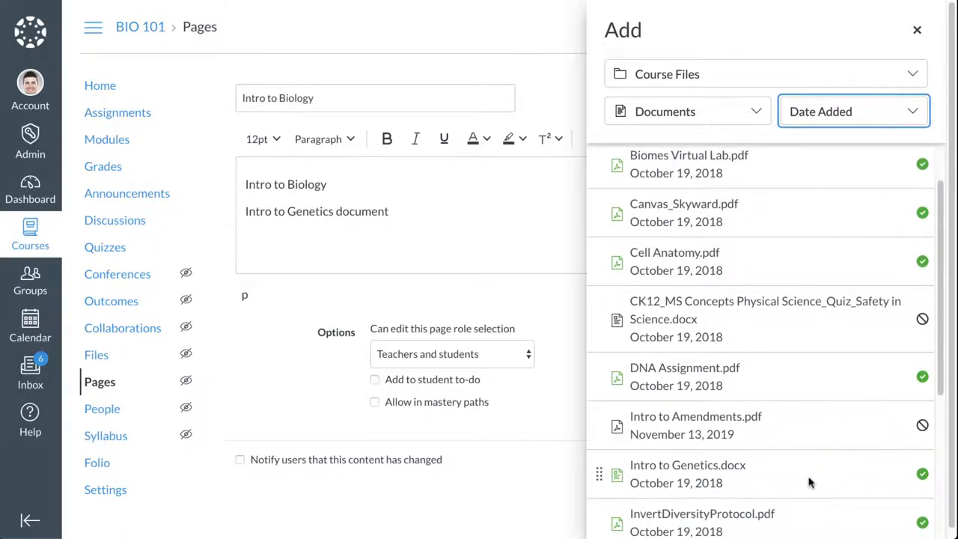
Insert the Intro to Genetics.docx link and bring up more formatting options
left_click(686, 464)
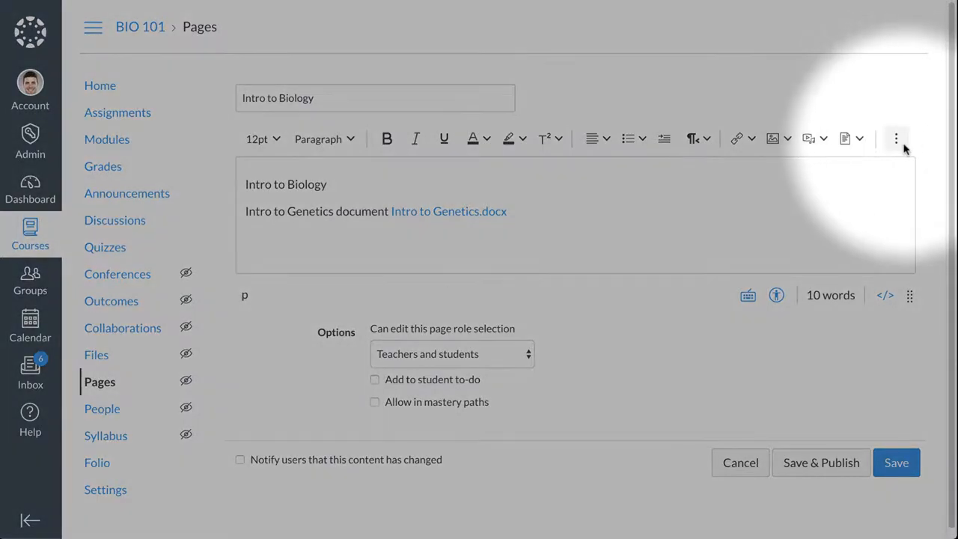
left_click(895, 139)
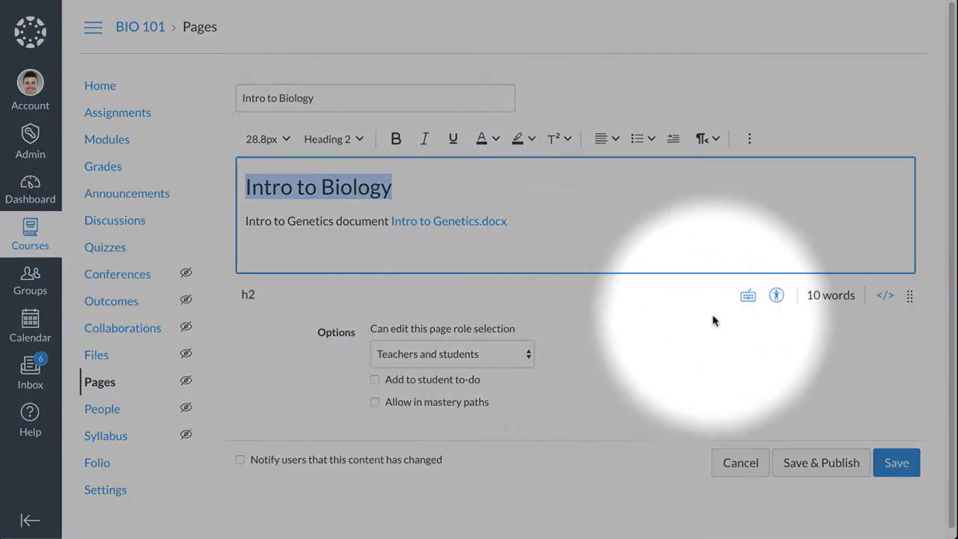
left_click(747, 294)
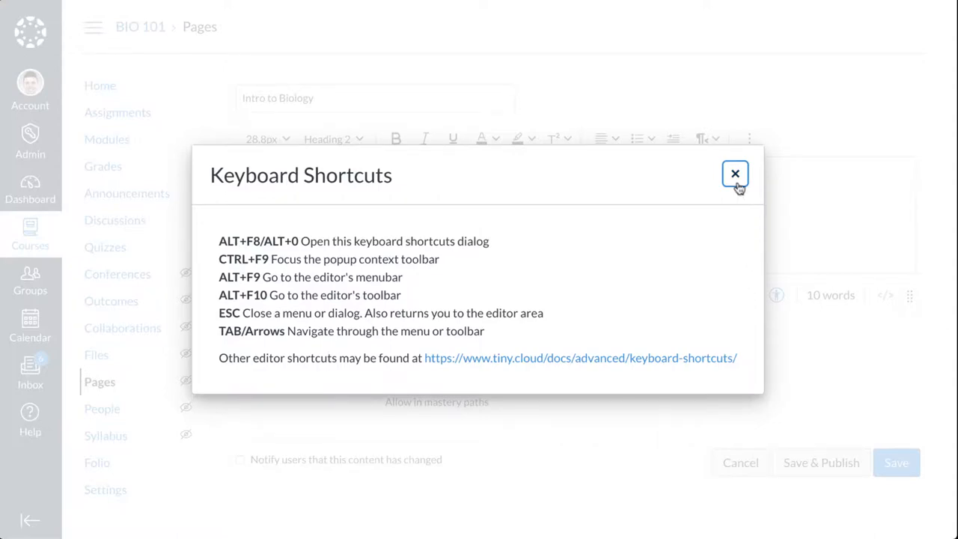
left_click(734, 174)
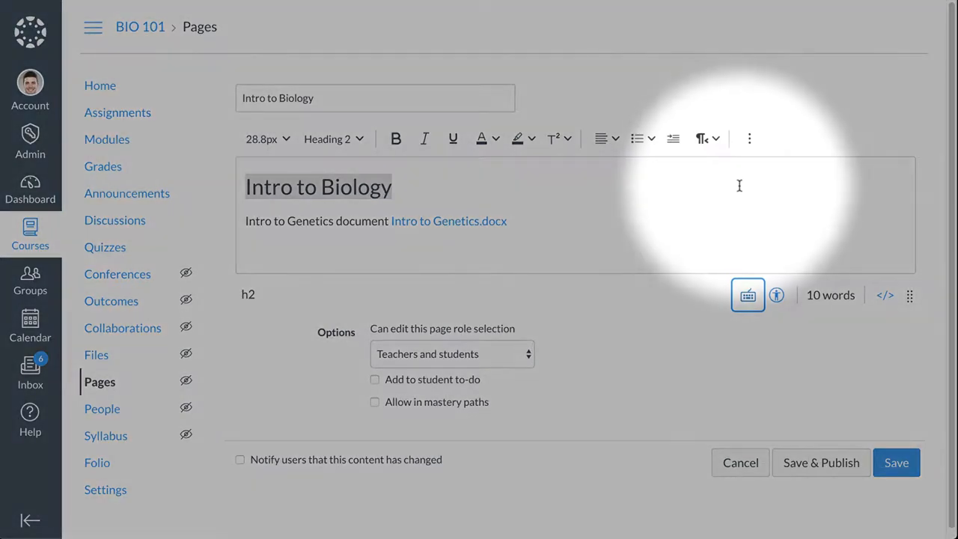
left_click(776, 294)
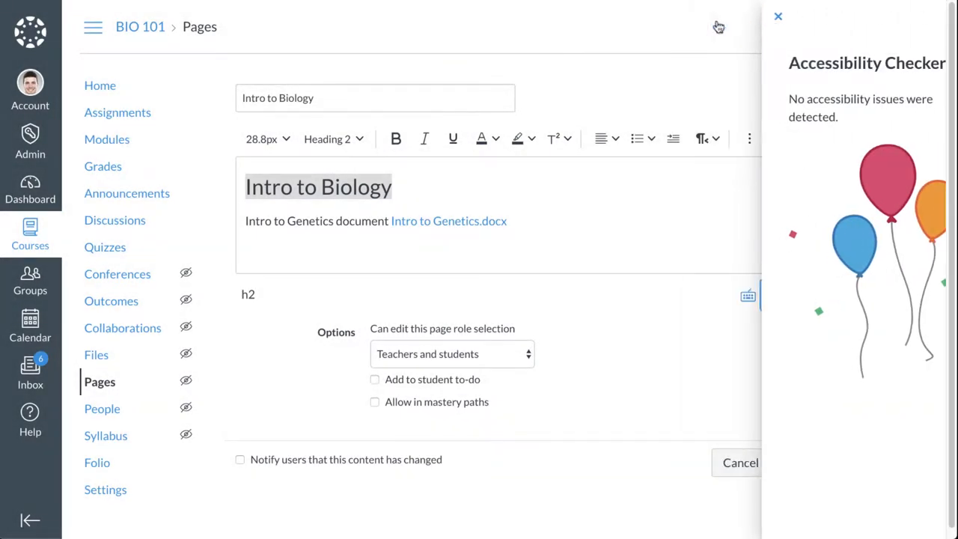
left_click(777, 15)
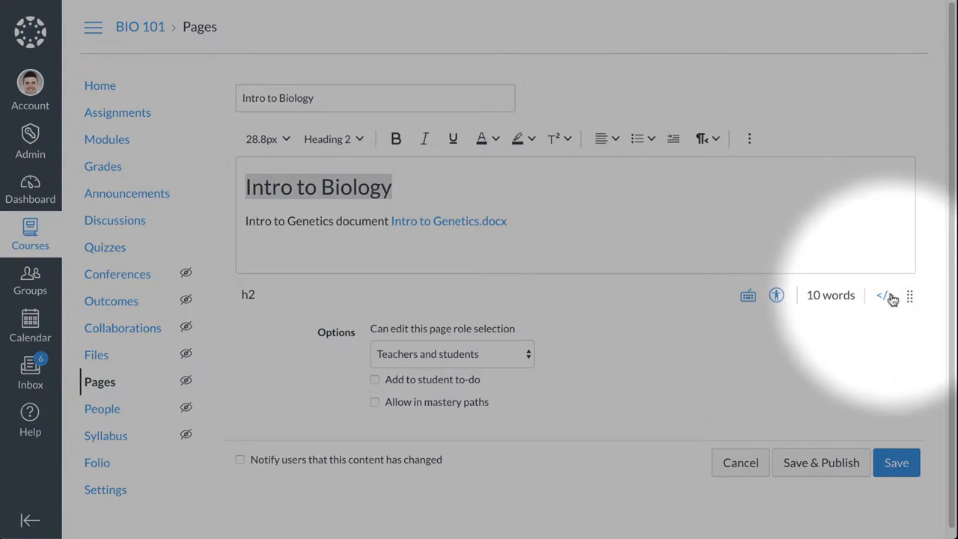
left_click(885, 295)
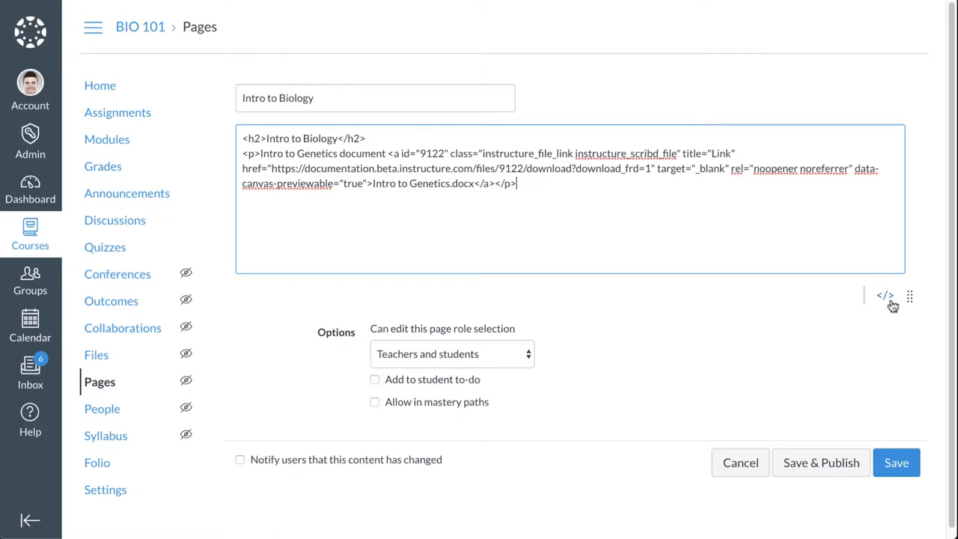
left_click(883, 296)
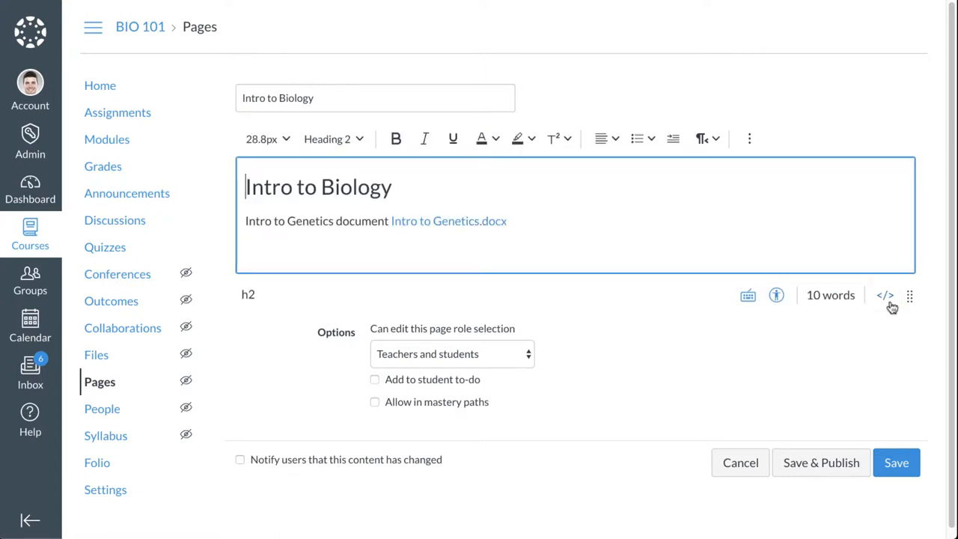
mouse_move(922, 314)
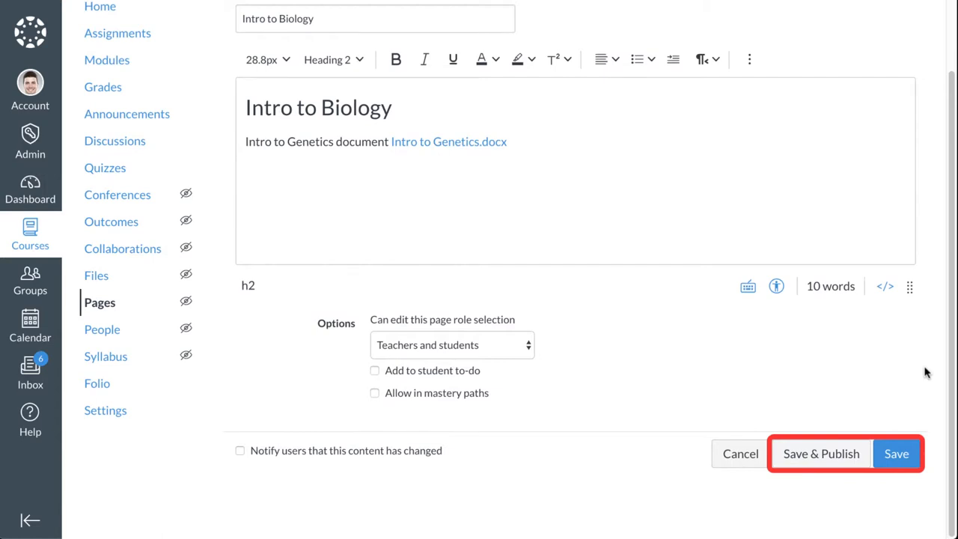
mouse_move(933, 423)
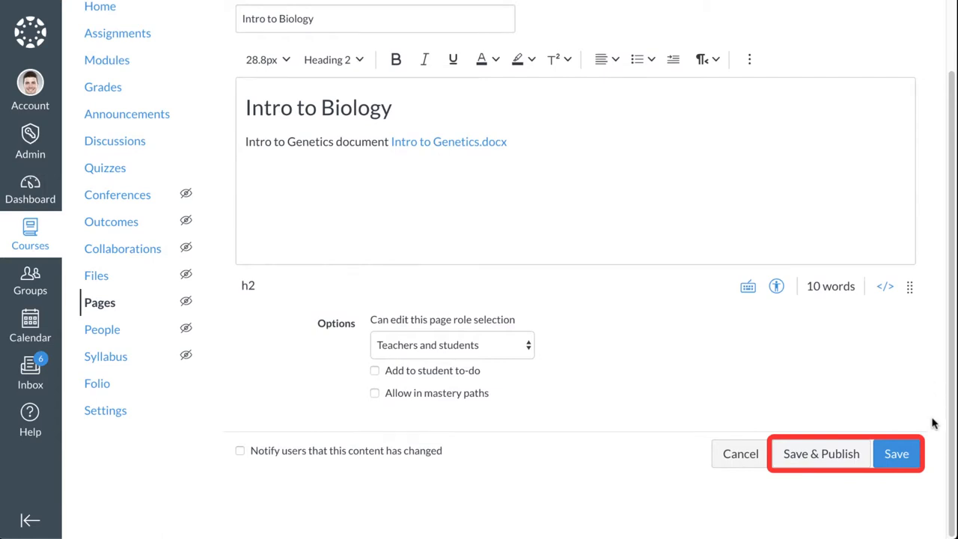